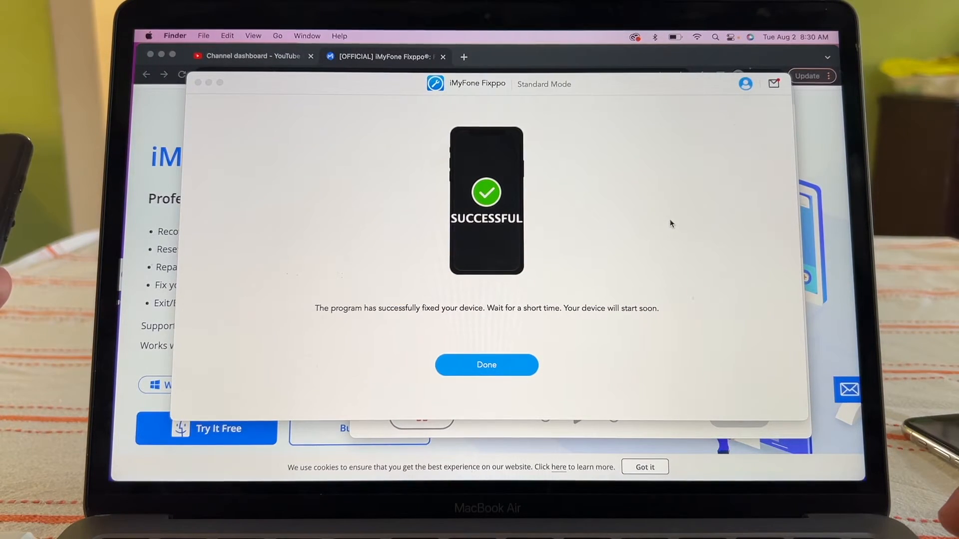
mouse_move(647, 264)
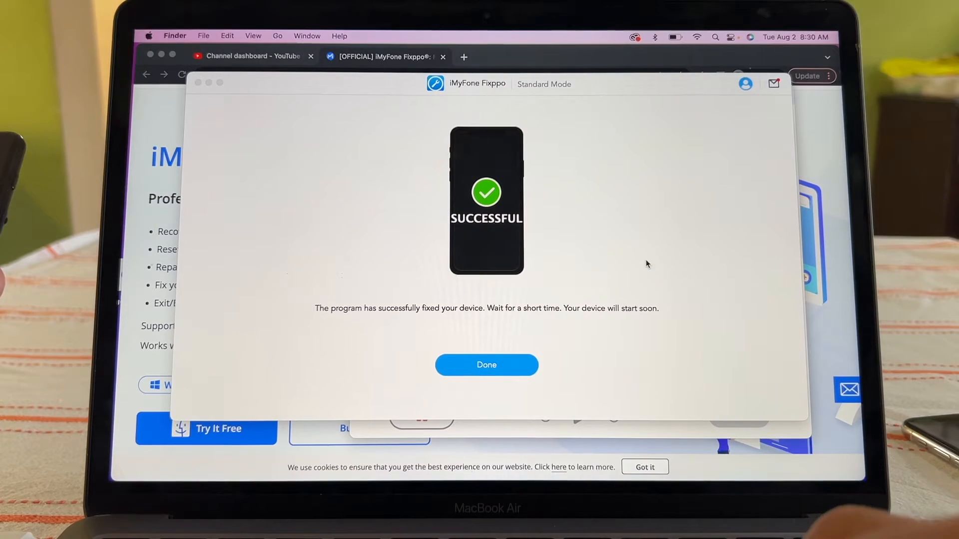
Step: Acknowledge the successful Standard Mode repair and return to the repair modes menu
left_click(486, 364)
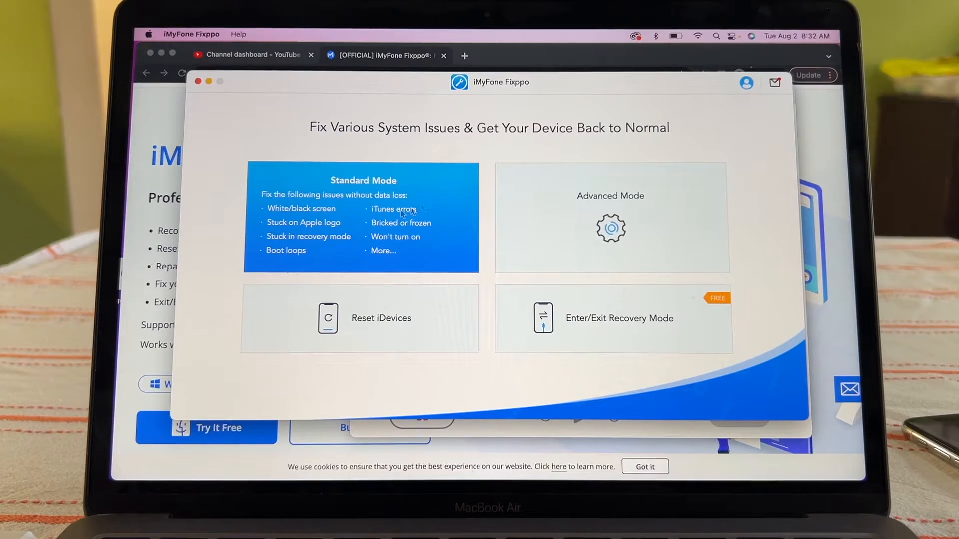
mouse_move(345, 216)
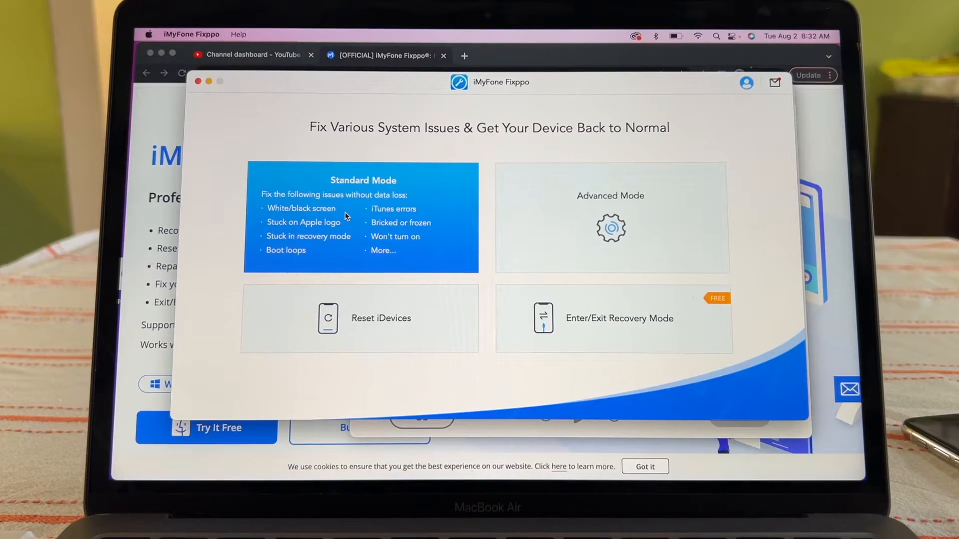
mouse_move(355, 228)
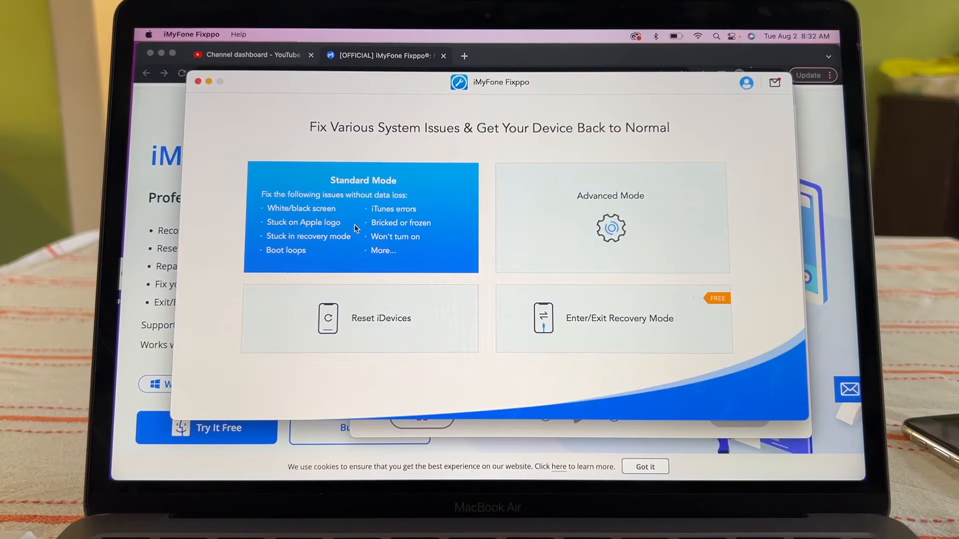
mouse_move(352, 250)
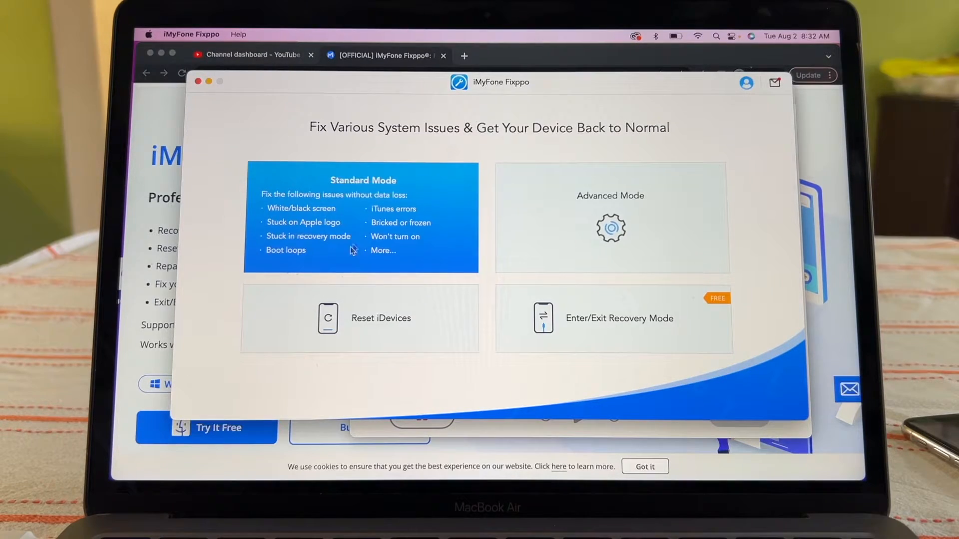
mouse_move(429, 212)
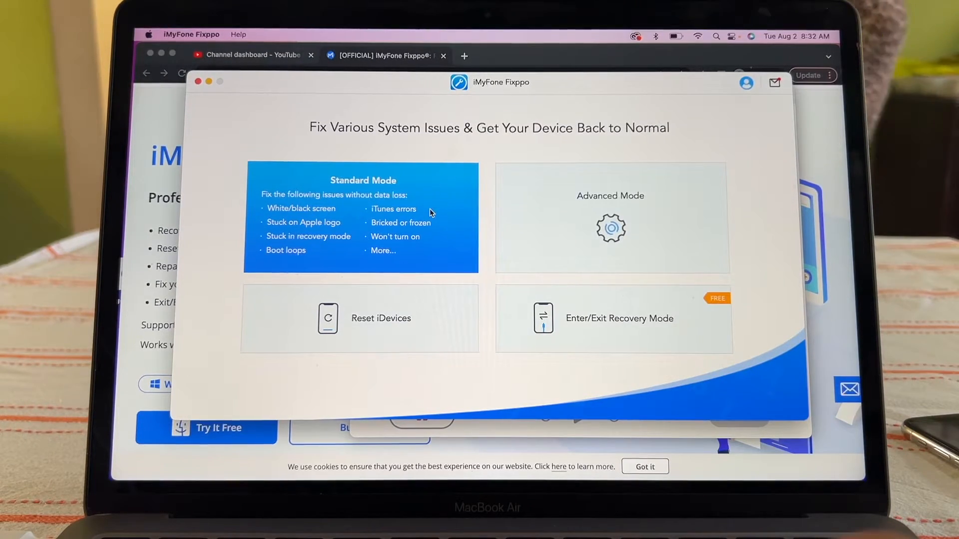
mouse_move(443, 233)
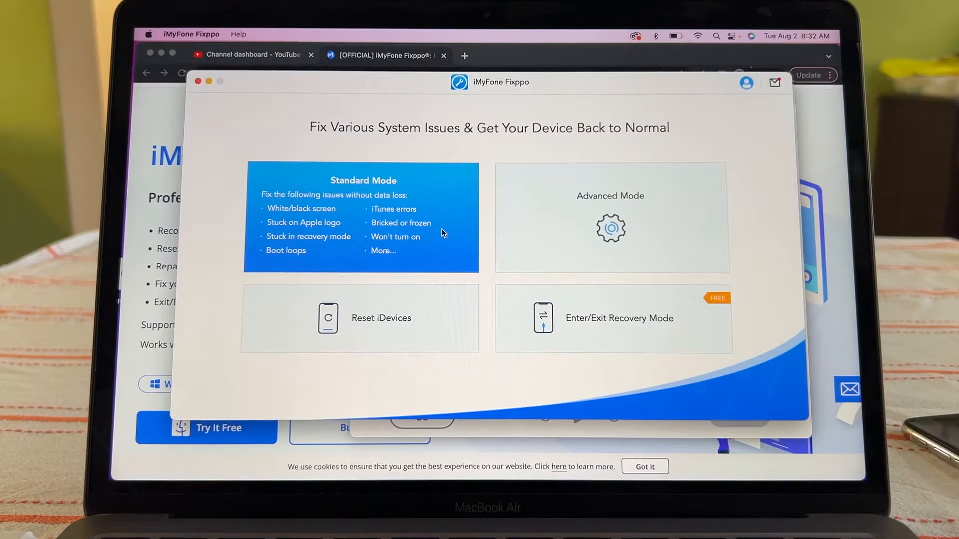
mouse_move(391, 178)
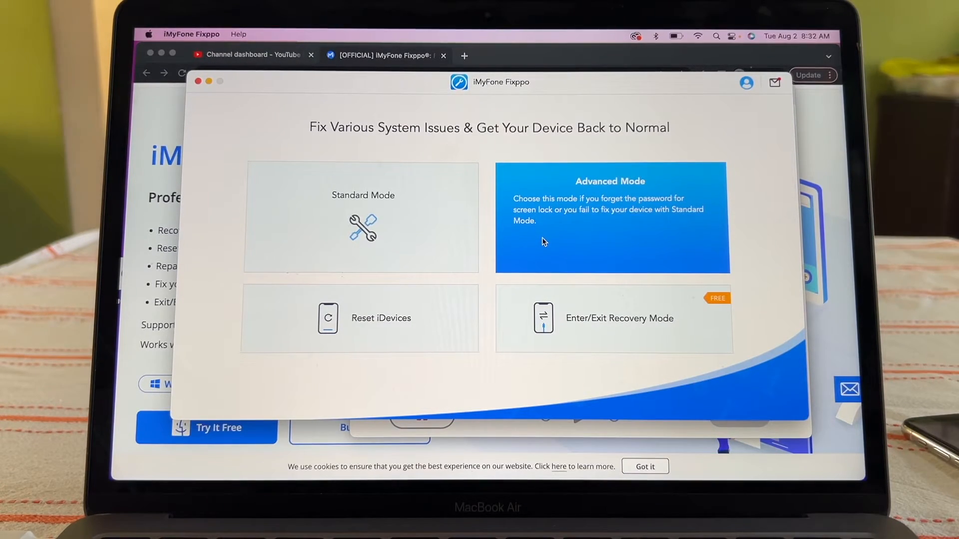
mouse_move(544, 231)
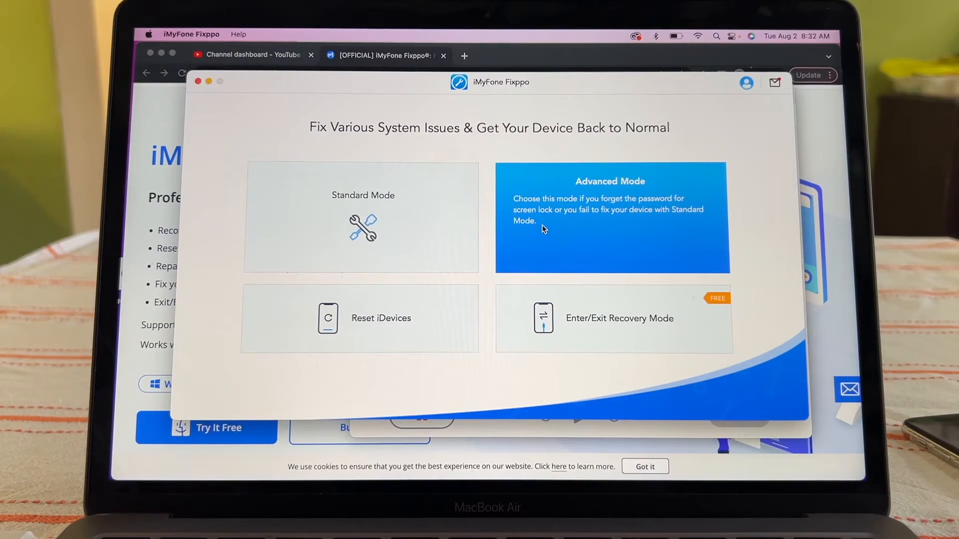
Step: Go to Reset iDevices to see the Standard Reset and Hard Reset choices
left_click(381, 317)
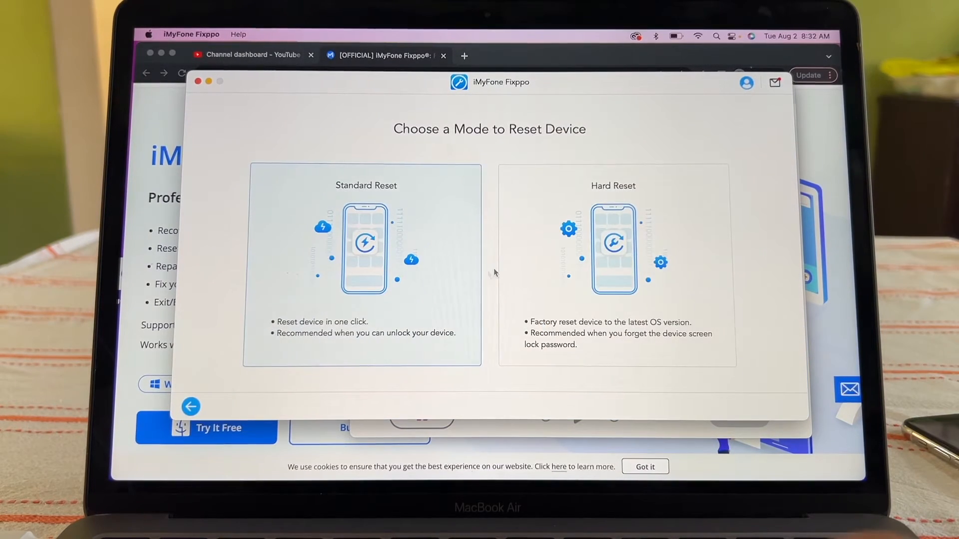
mouse_move(519, 251)
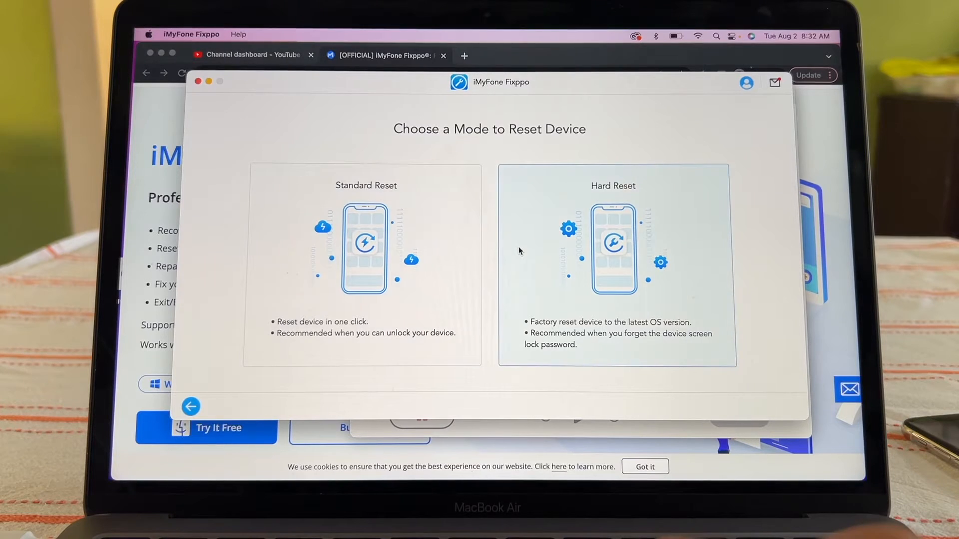
Step: Return from Reset iDevices to the four-mode main menu with Enter/Exit Recovery Mode
left_click(190, 407)
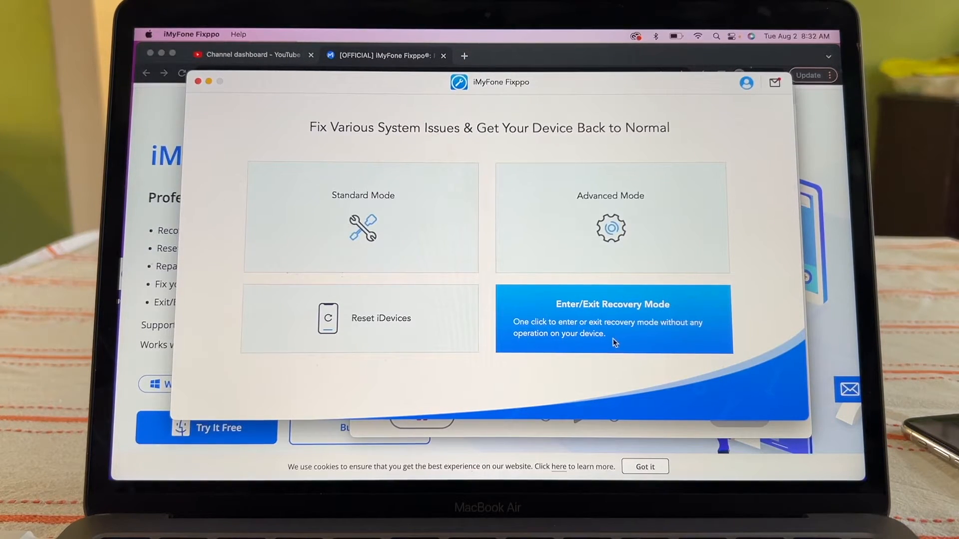
mouse_move(647, 347)
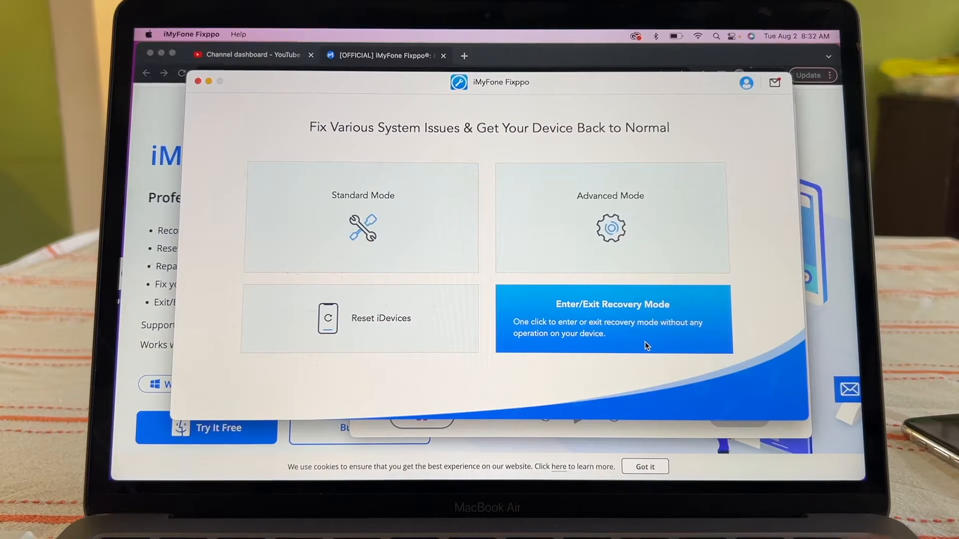
mouse_move(651, 342)
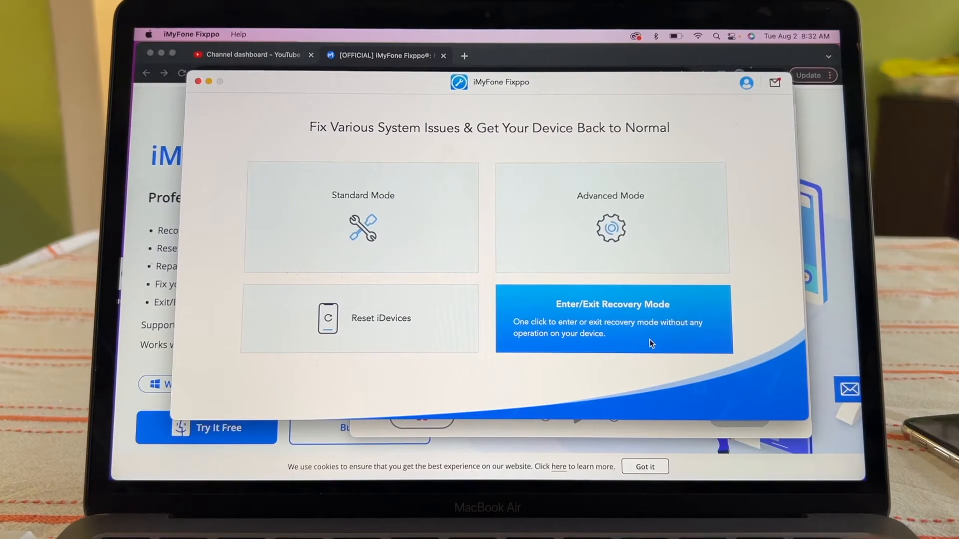
mouse_move(480, 204)
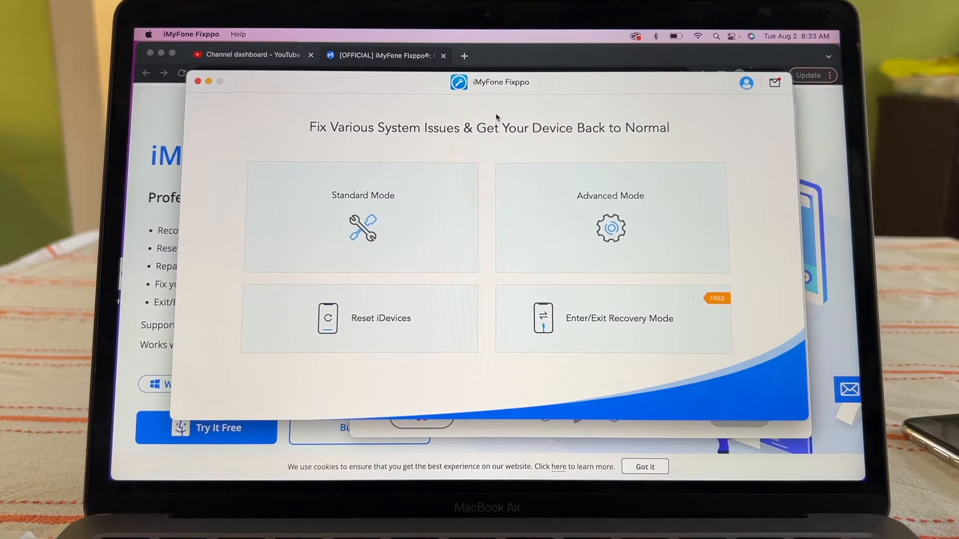
mouse_move(126, 182)
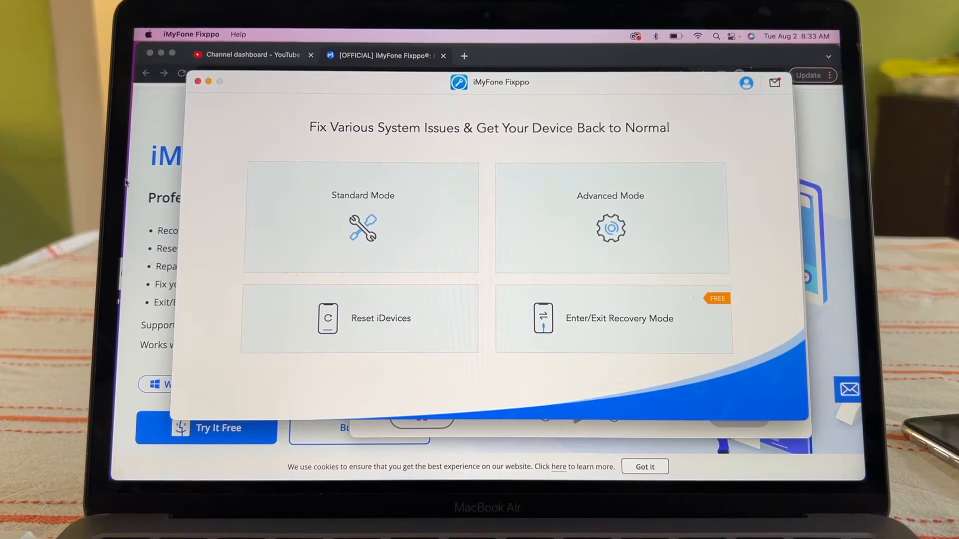
Step: Show the Buy iMyFone Fixppo for Mac page with 1-Month, 1-Year and Perpetual plans
left_click(199, 81)
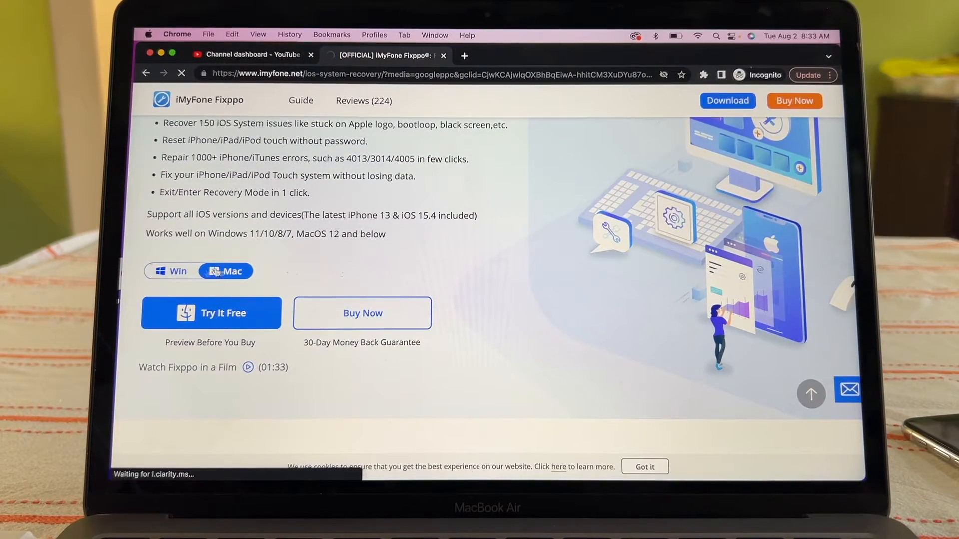
left_click(362, 312)
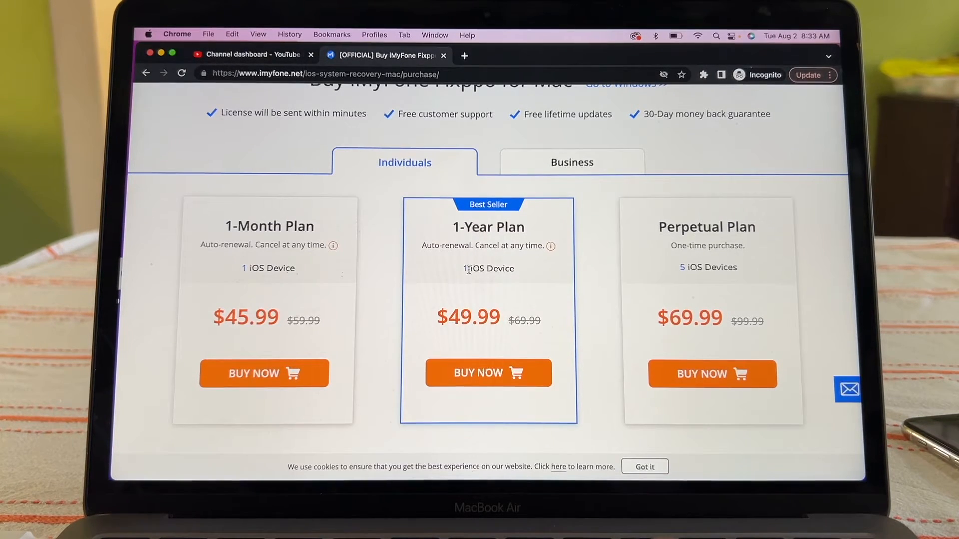
mouse_move(470, 271)
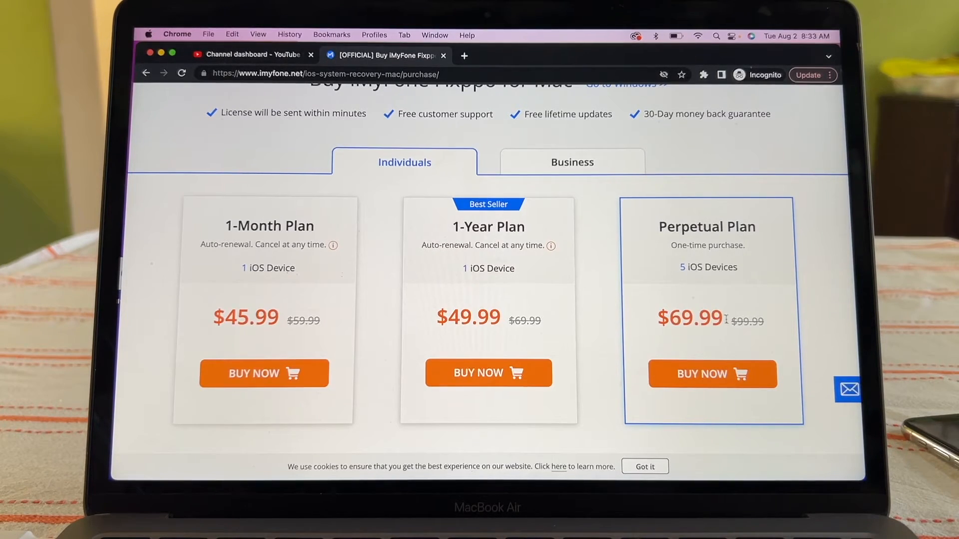
scroll("up", 3)
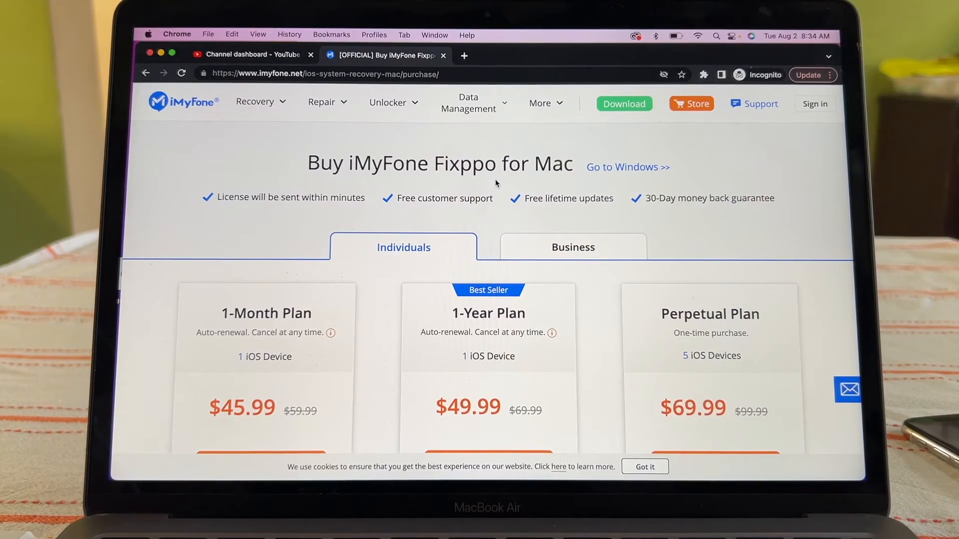